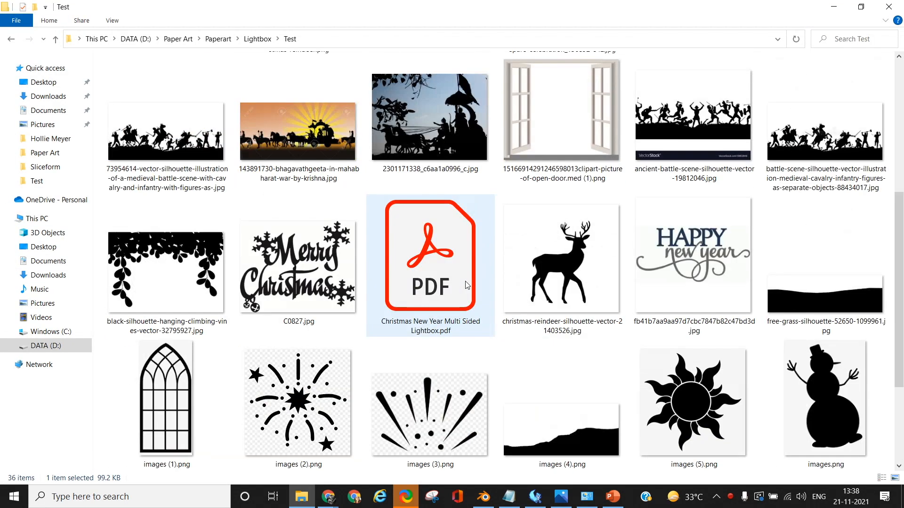
# - Select the Merry Christmas image C0827.jpg in the Test folder
pyautogui.click(298, 264)
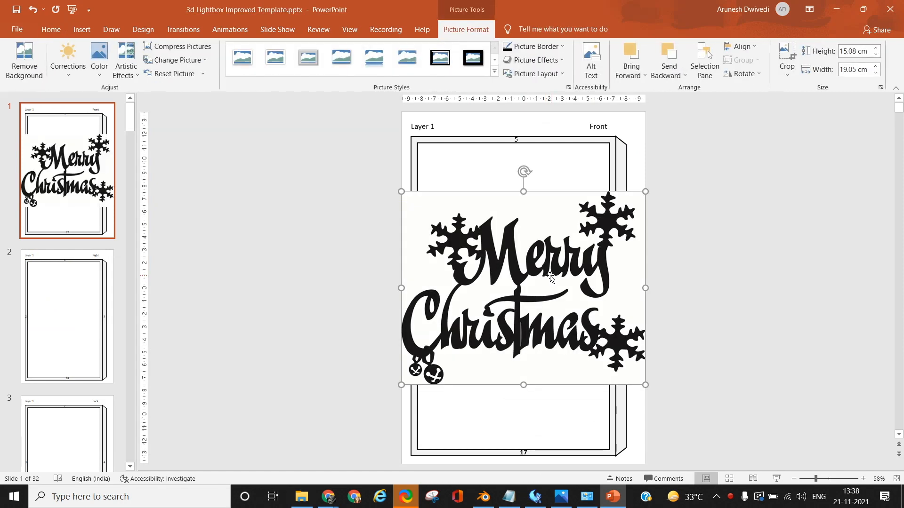
pyautogui.moveTo(107, 64)
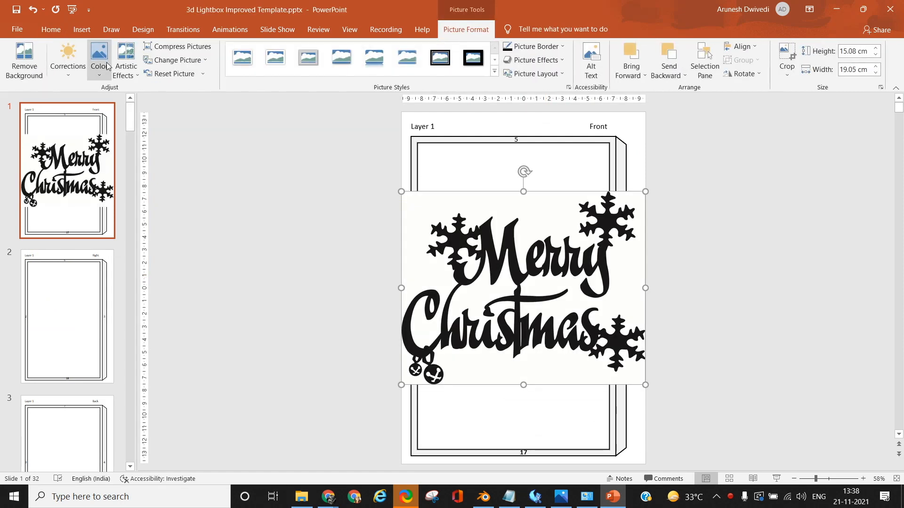
# - Make the Merry Christmas picture's white background transparent and fit it across the frame top
pyautogui.click(99, 57)
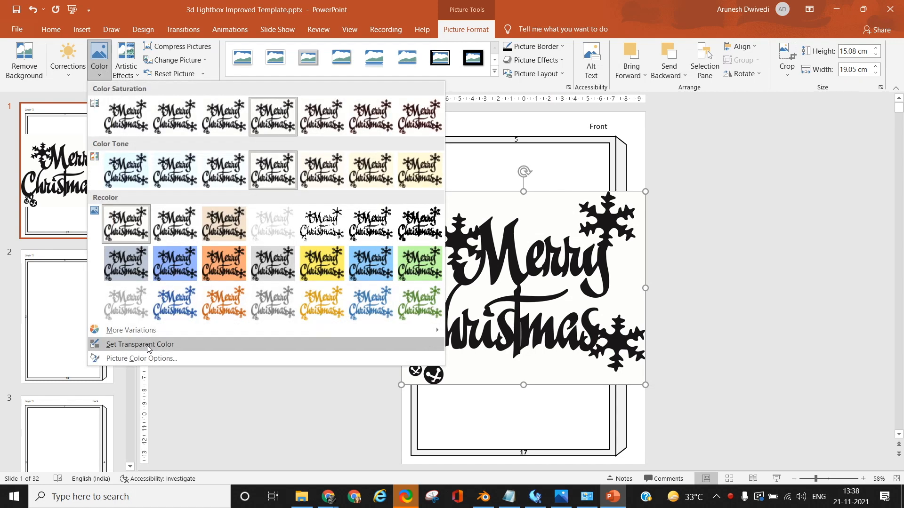
pyautogui.click(139, 344)
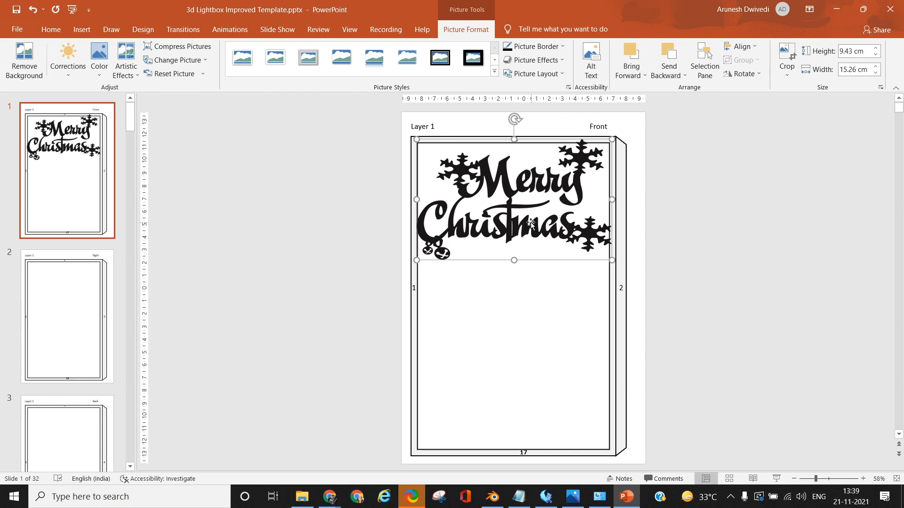
pyautogui.rightClick(531, 224)
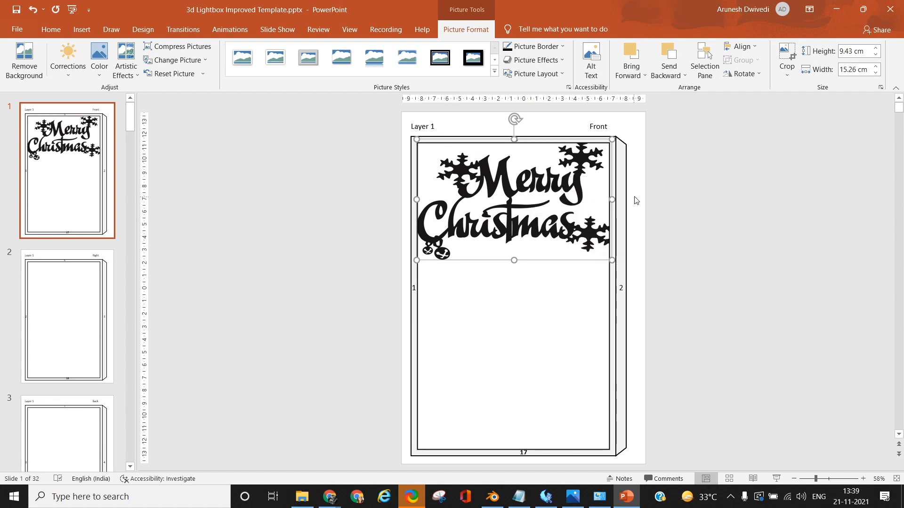
pyautogui.click(590, 351)
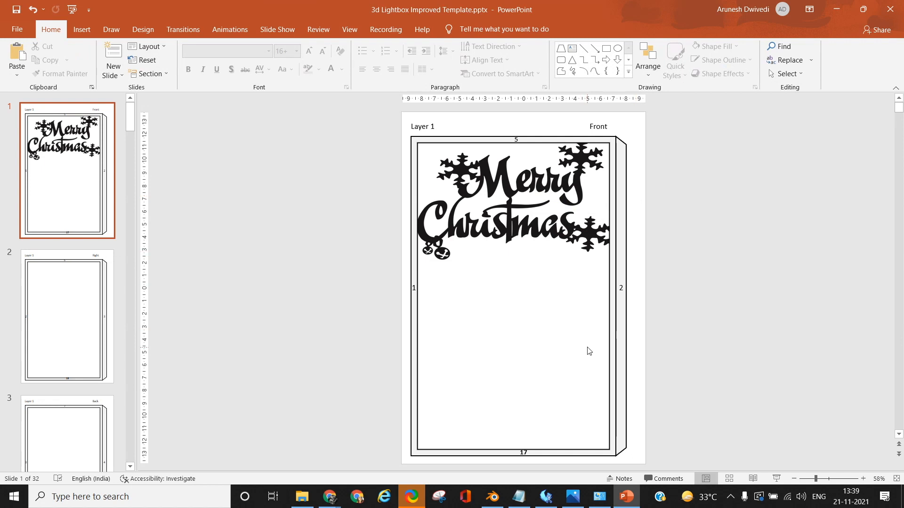
pyautogui.moveTo(589, 300)
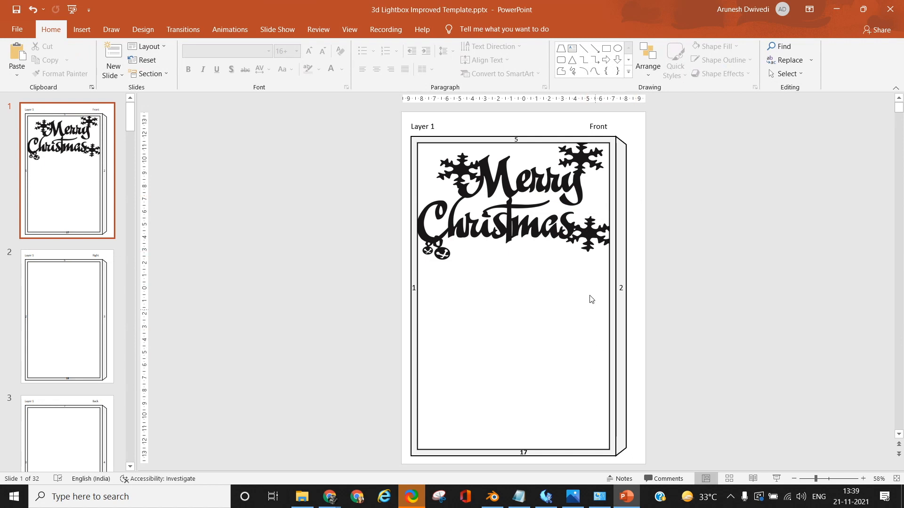
pyautogui.moveTo(428, 154)
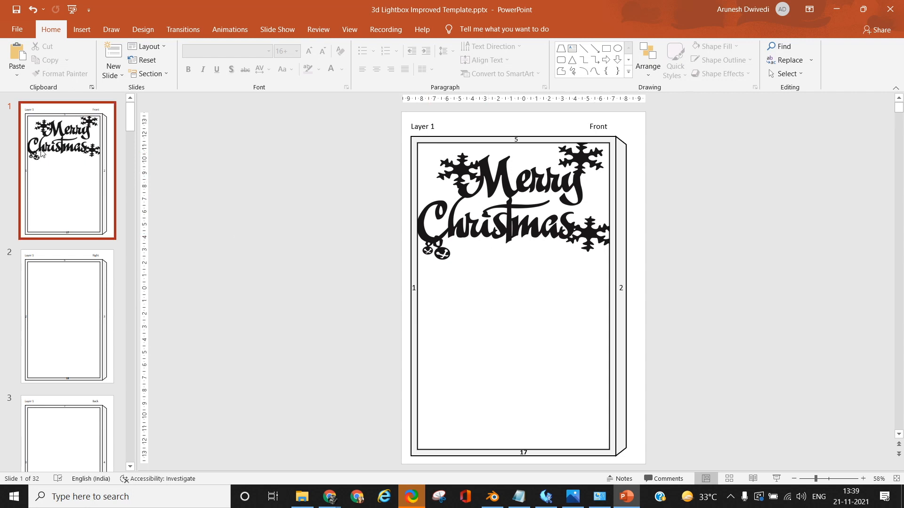
# - Select the sleigh-and-reindeer istockphoto image further down the Test folder
pyautogui.scroll(-3)
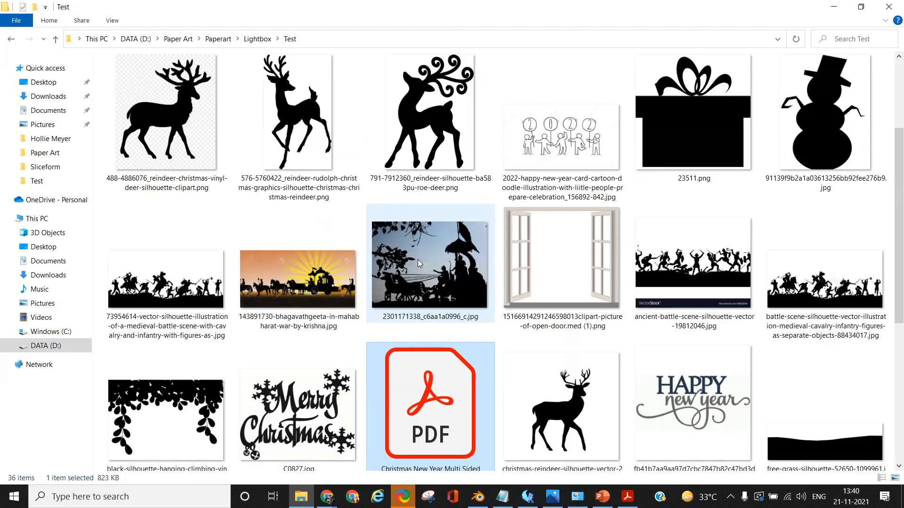
pyautogui.scroll(-3)
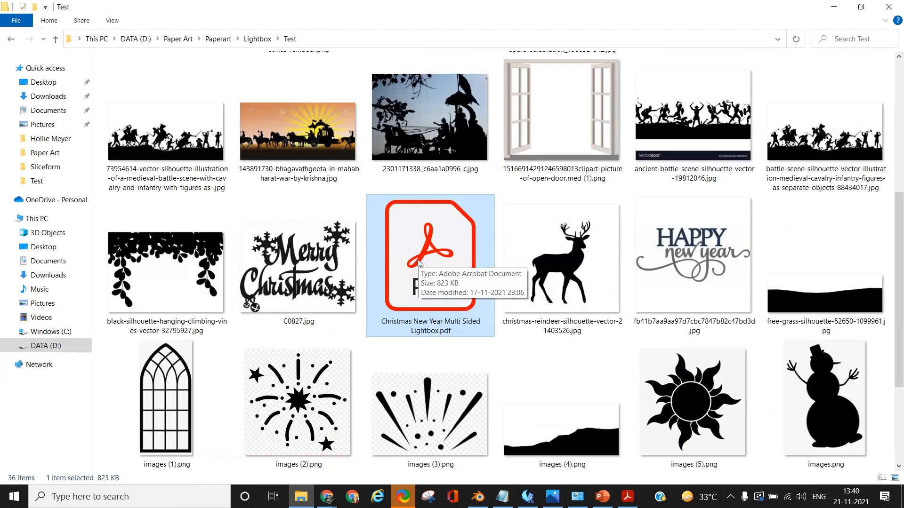
pyautogui.scroll(-3)
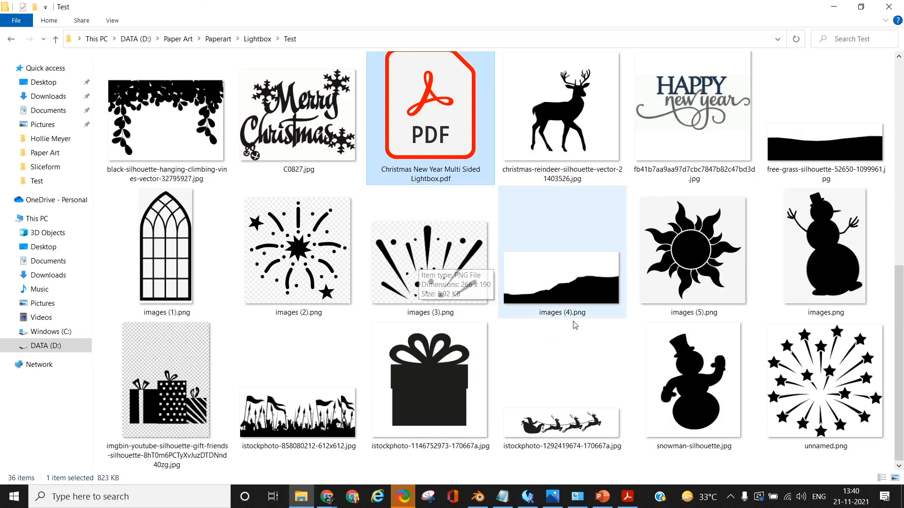
pyautogui.click(560, 423)
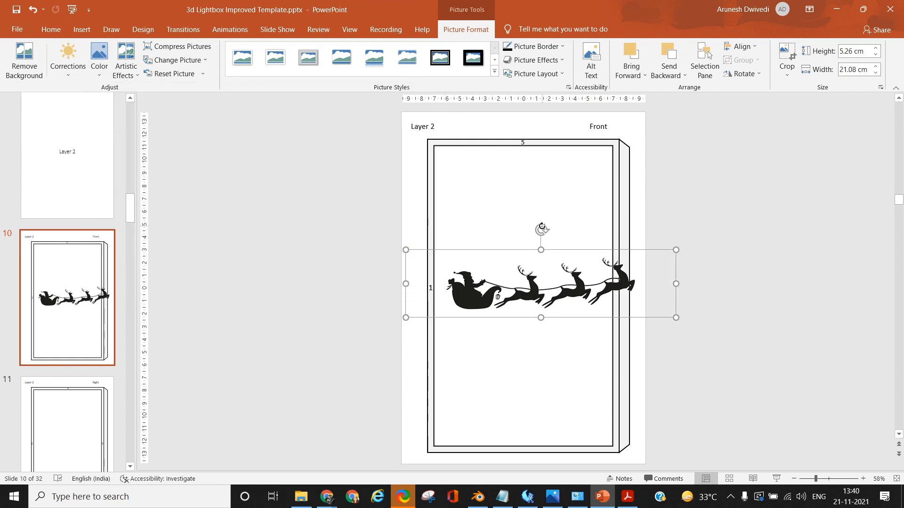
# - Move the sleigh lower on slide 10, tilt it diagonally upward and enlarge it slightly
pyautogui.moveTo(541, 227); pyautogui.dragTo(521, 234)
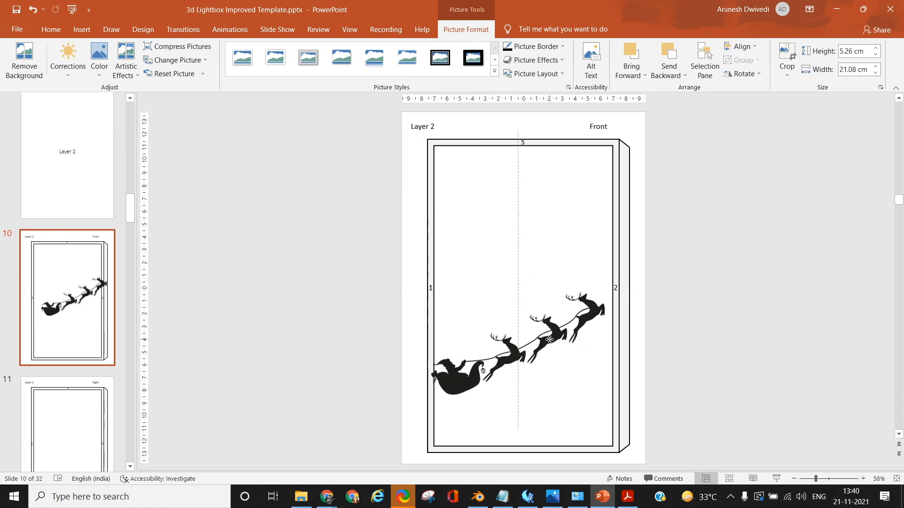
pyautogui.click(550, 341)
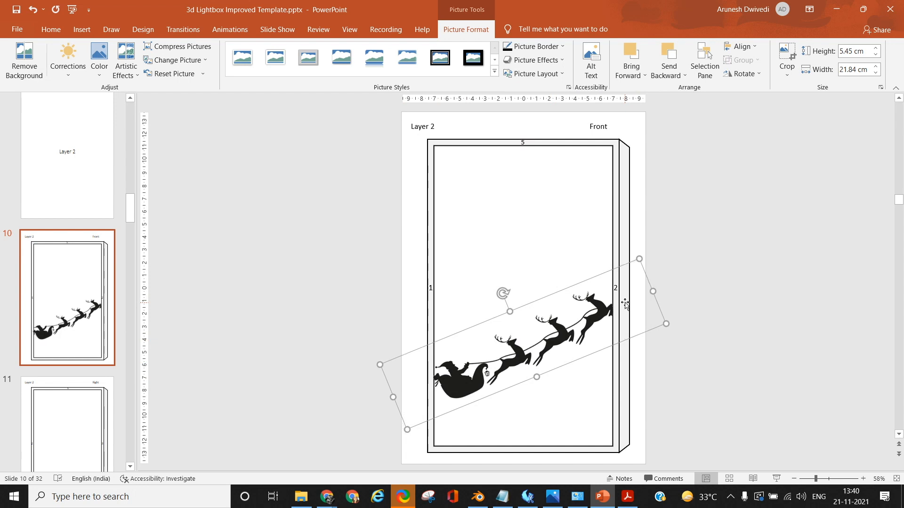
pyautogui.moveTo(641, 292)
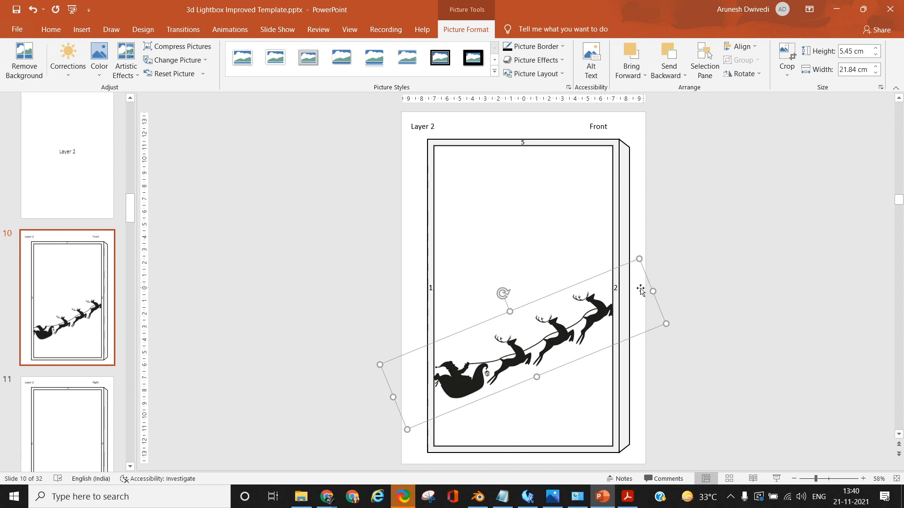
pyautogui.moveTo(387, 372)
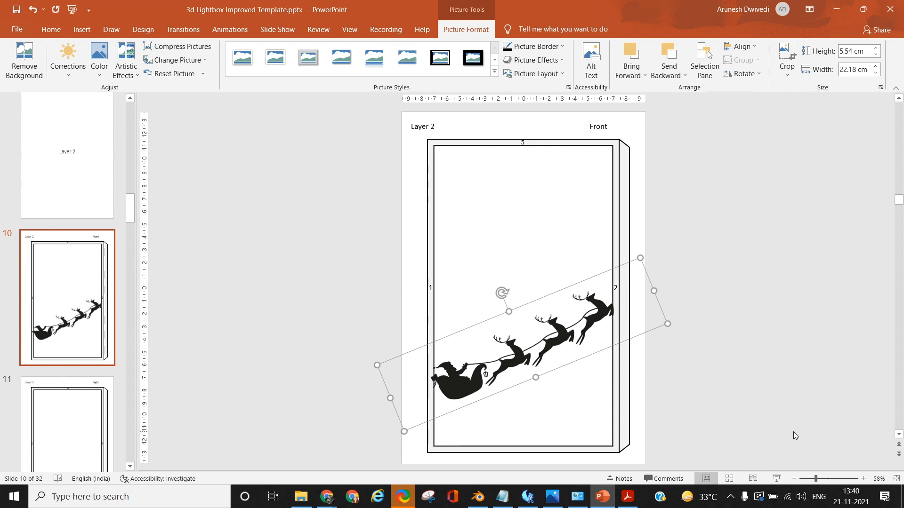
pyautogui.moveTo(354, 424)
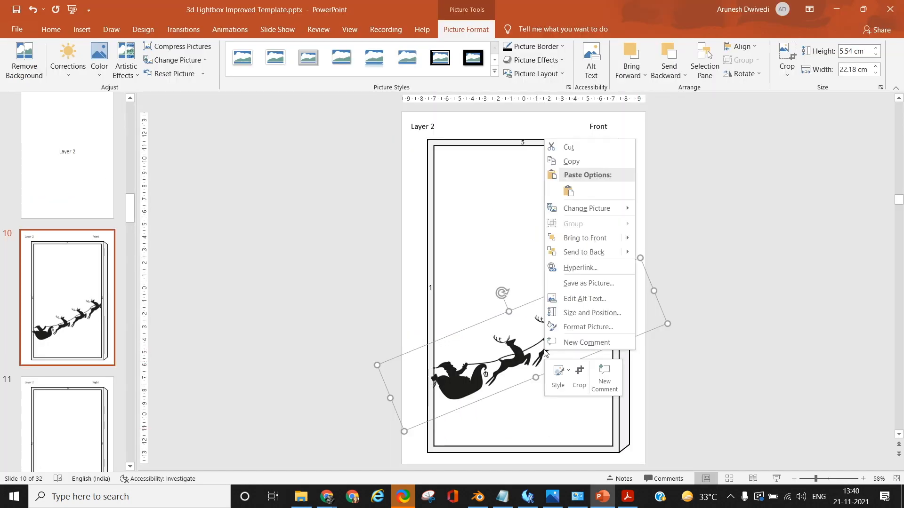
pyautogui.click(667, 427)
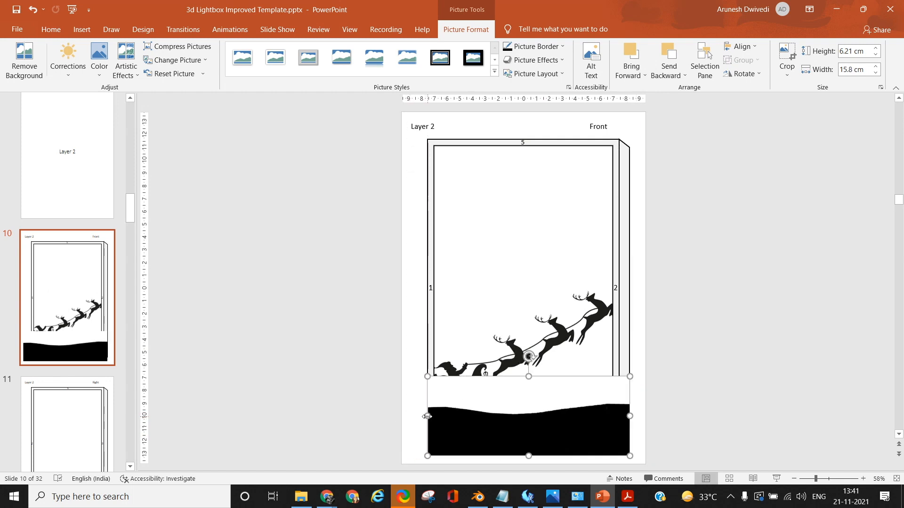
# - Make the grass picture's white area transparent on slide 10
pyautogui.click(99, 57)
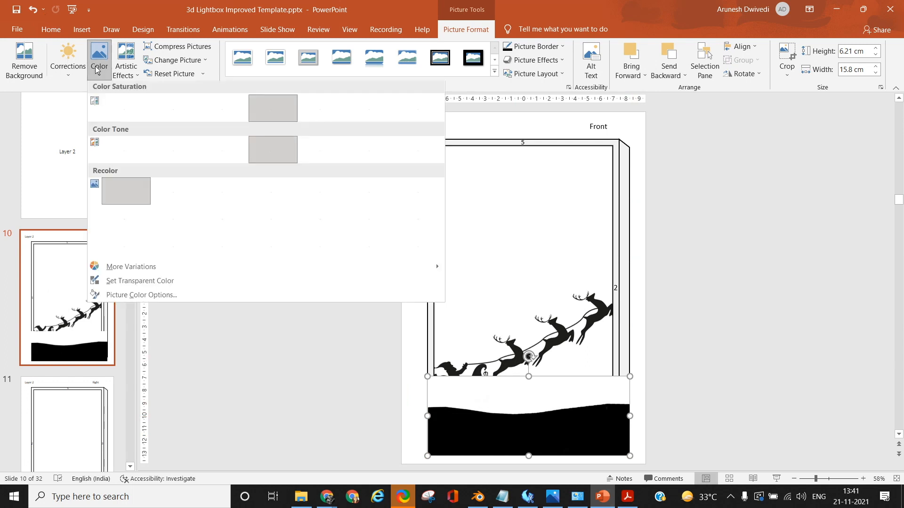
pyautogui.click(139, 281)
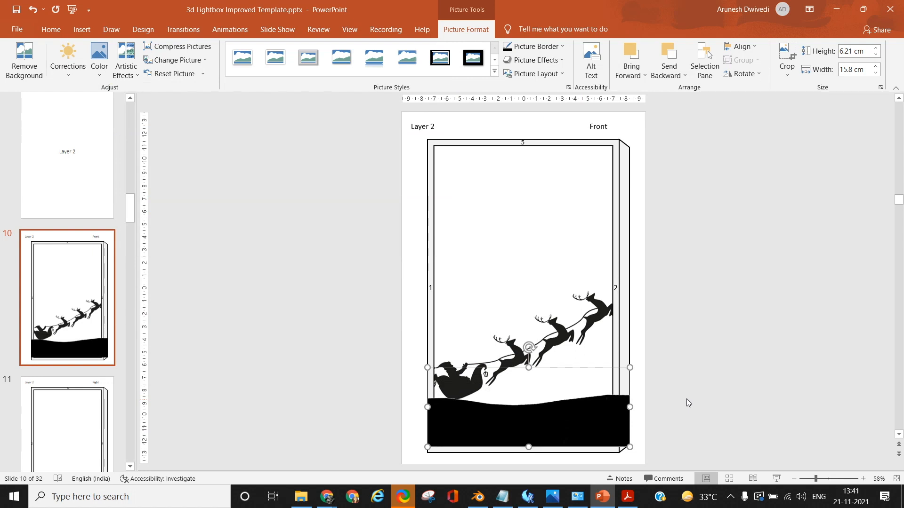
pyautogui.moveTo(525, 408)
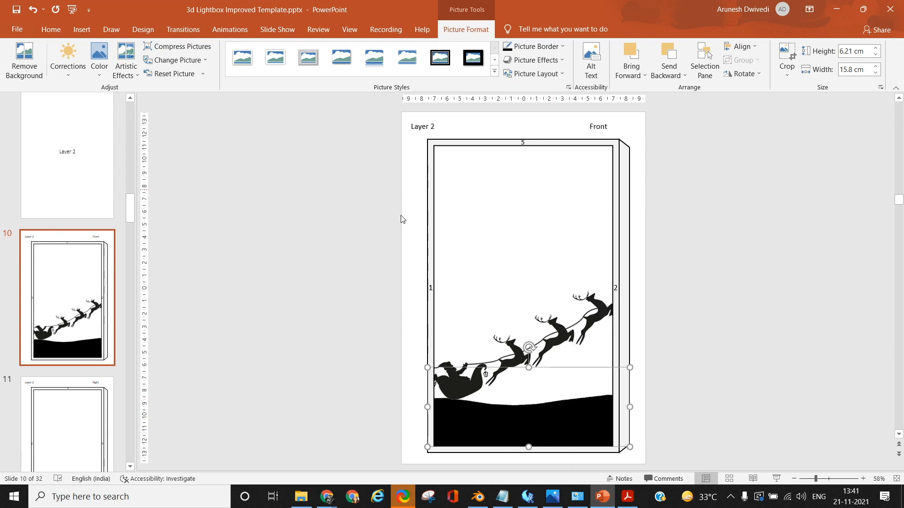
pyautogui.click(509, 429)
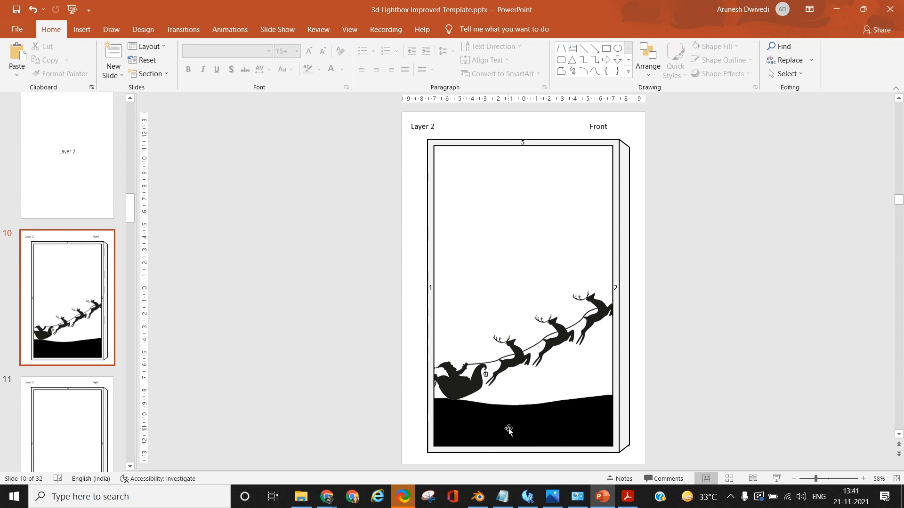
# - Stretch the grass hill across the frame bottom and layer it beneath the sleigh
pyautogui.click(509, 429)
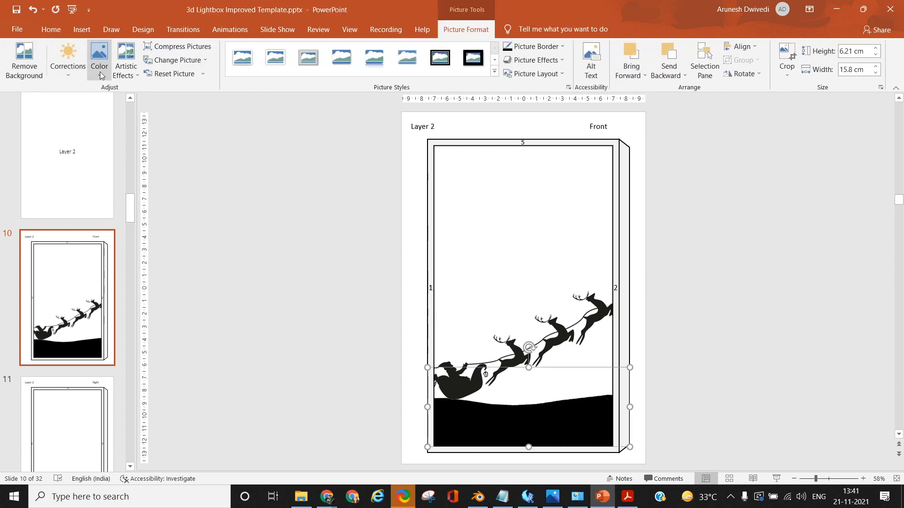
pyautogui.click(99, 57)
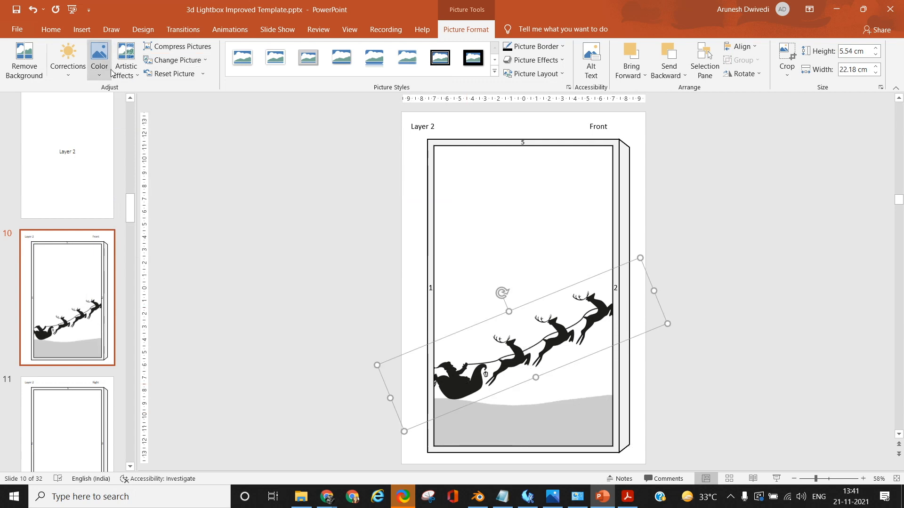
pyautogui.click(100, 55)
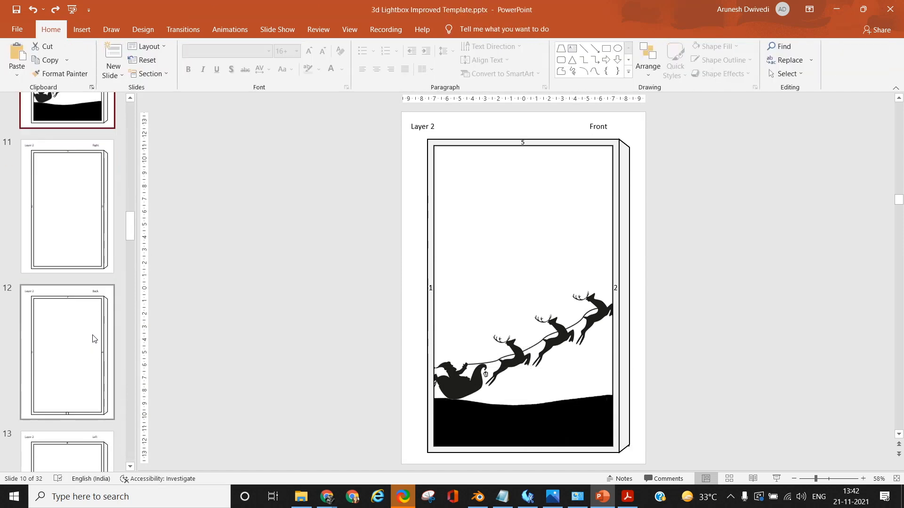
# - Switch back to the Test folder window and browse its silhouette images
pyautogui.scroll(-3)
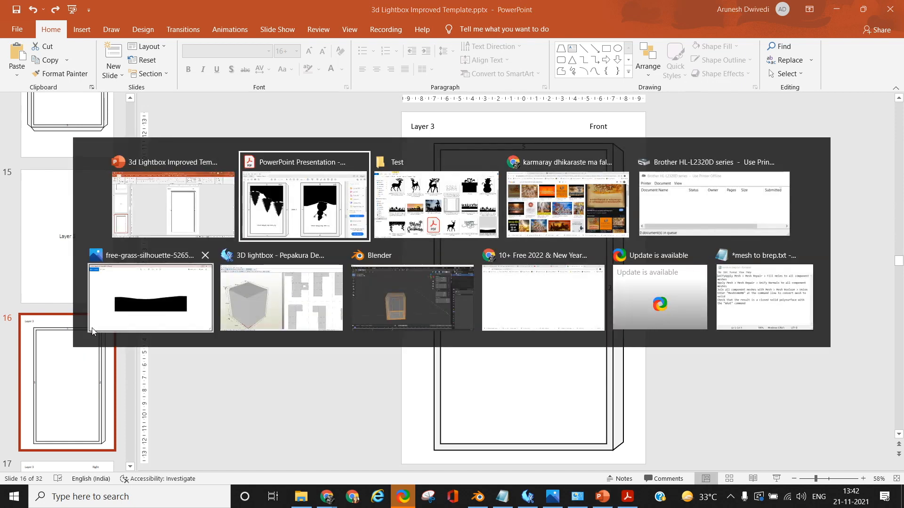
pyautogui.click(391, 162)
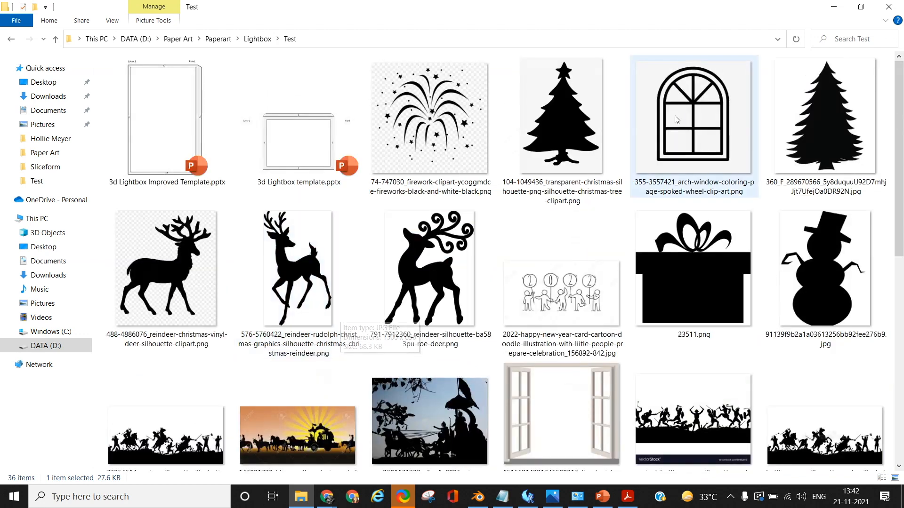
pyautogui.scroll(-3)
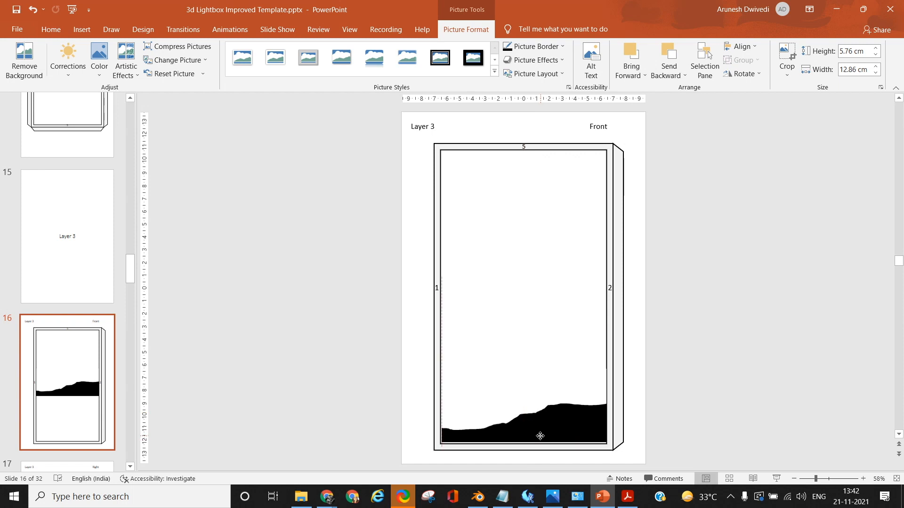
# - Stretch the hill silhouette on slide 16 to fill the inner frame width
pyautogui.click(540, 436)
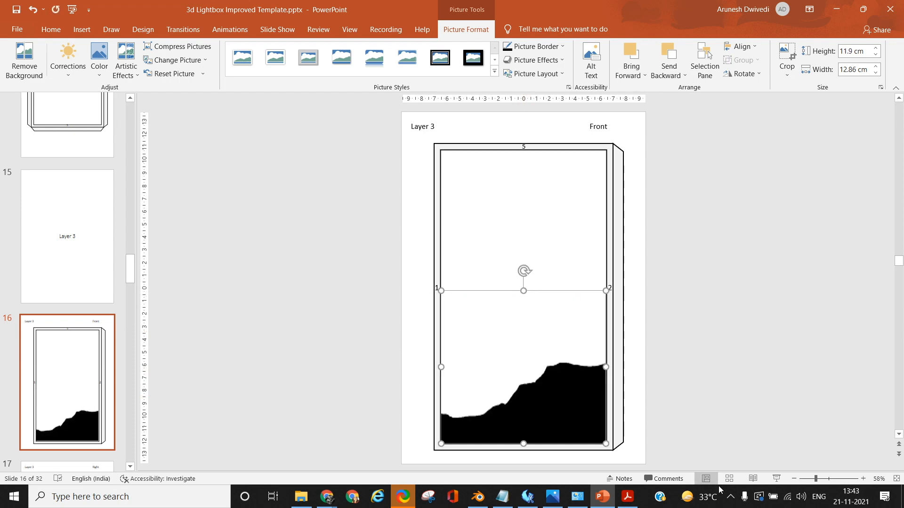
pyautogui.moveTo(516, 380)
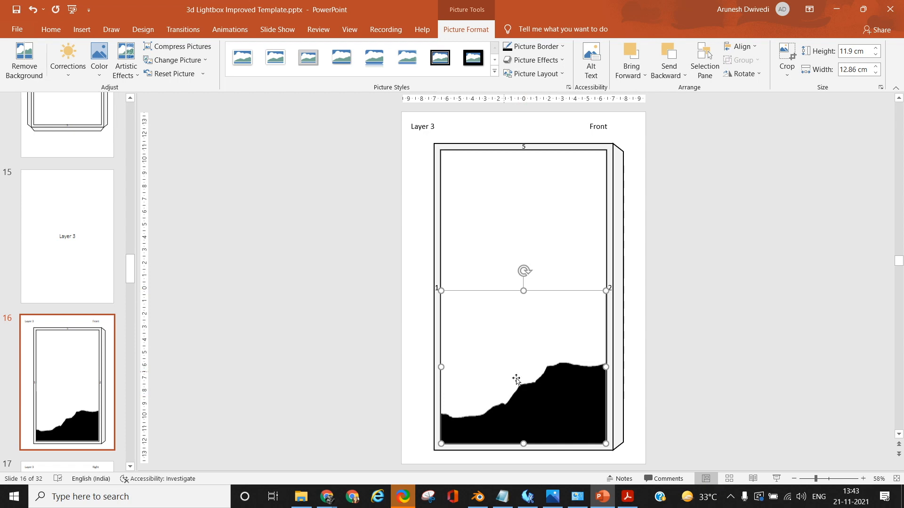
pyautogui.rightClick(515, 379)
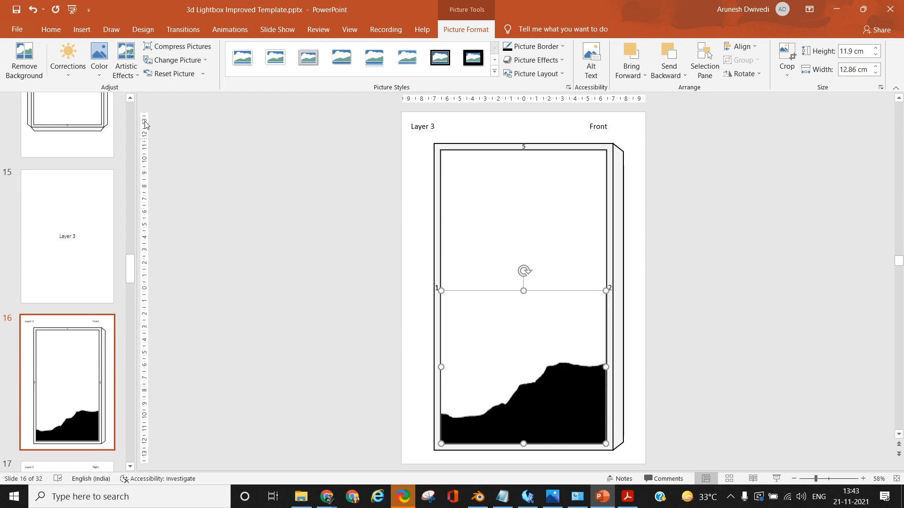
pyautogui.click(99, 56)
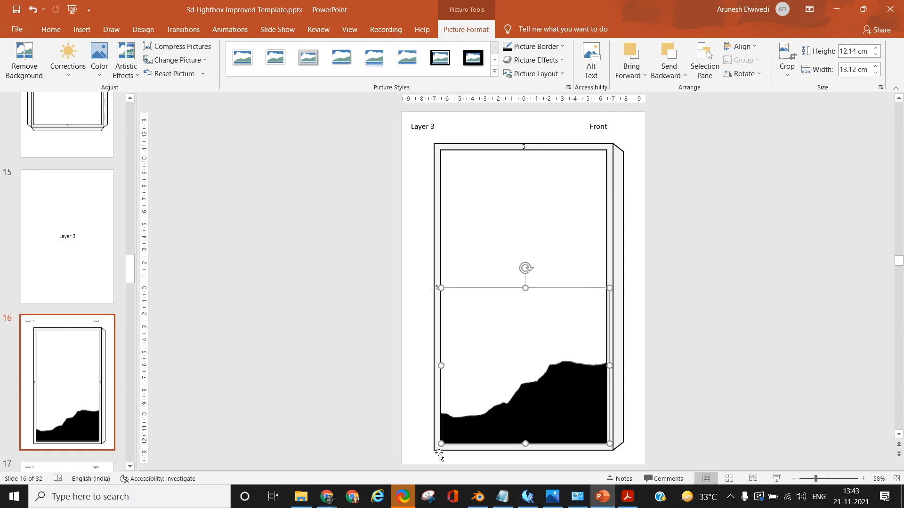
pyautogui.moveTo(614, 401)
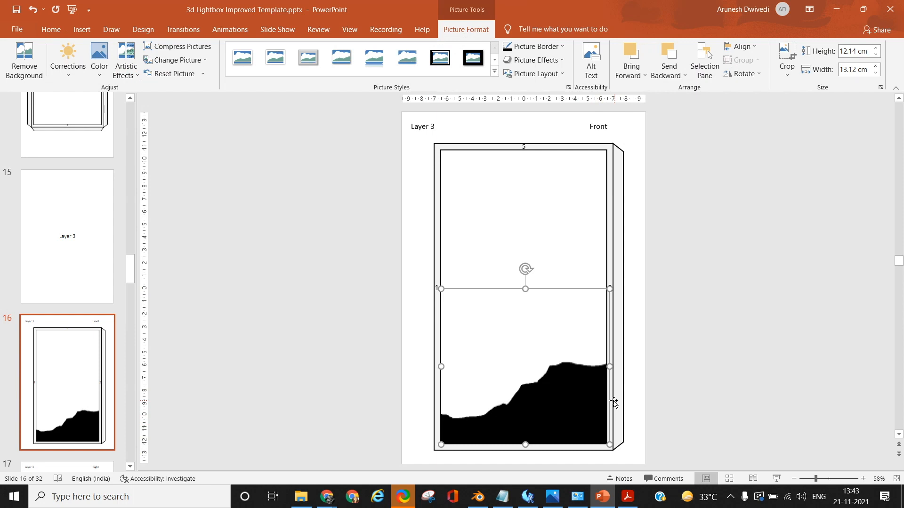
pyautogui.moveTo(442, 366)
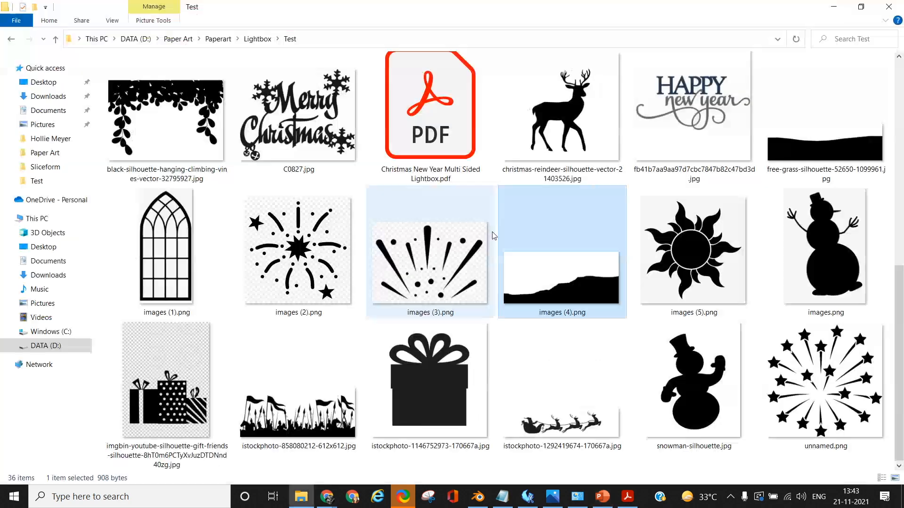
# - Scroll the Test folder to the pine tree silhouette image
pyautogui.scroll(-3)
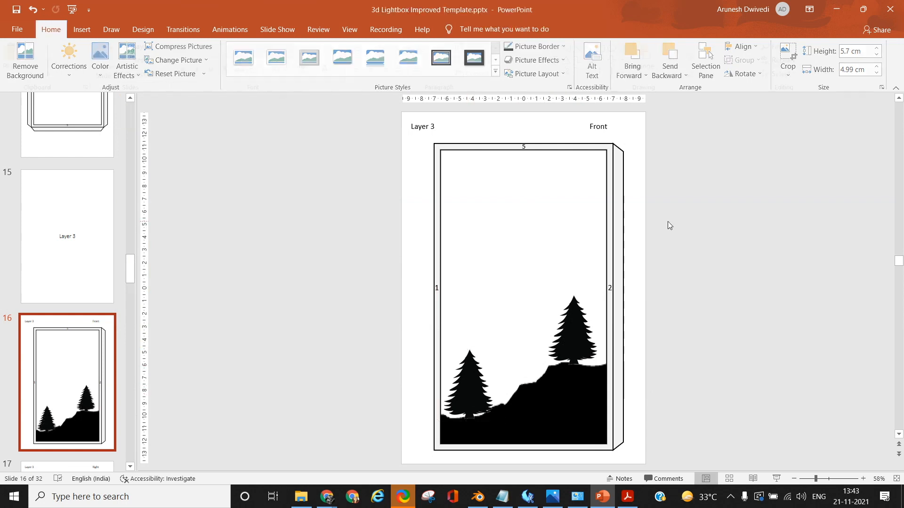
# - Copy the hill and tree pictures from slide 16 and paste them onto slide 22
pyautogui.click(412, 391)
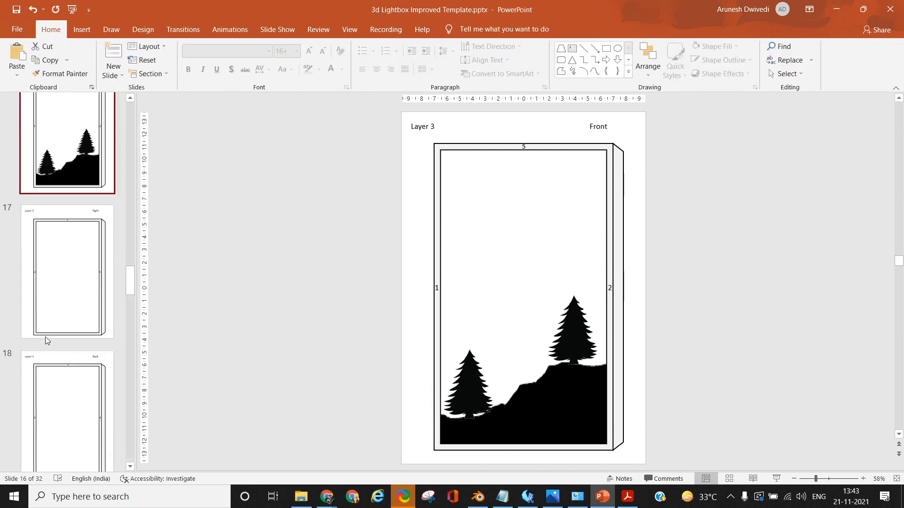
pyautogui.scroll(-3)
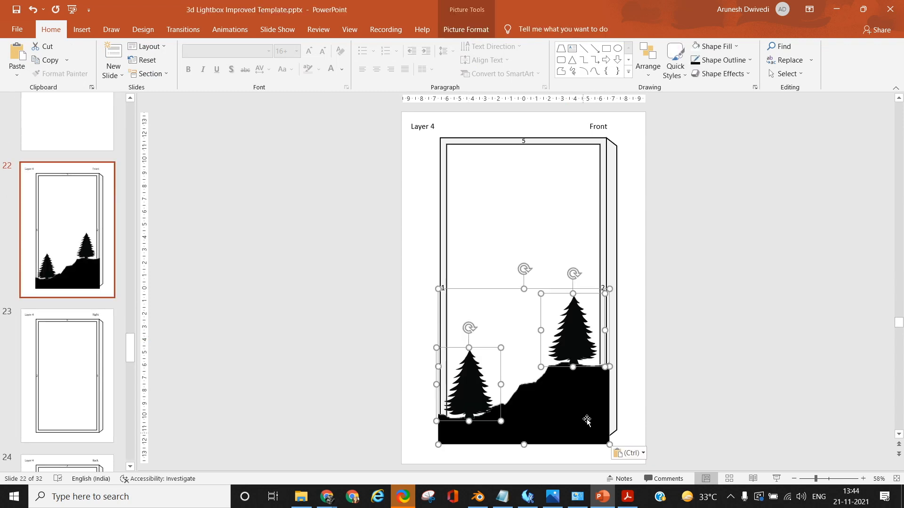
pyautogui.moveTo(627, 417)
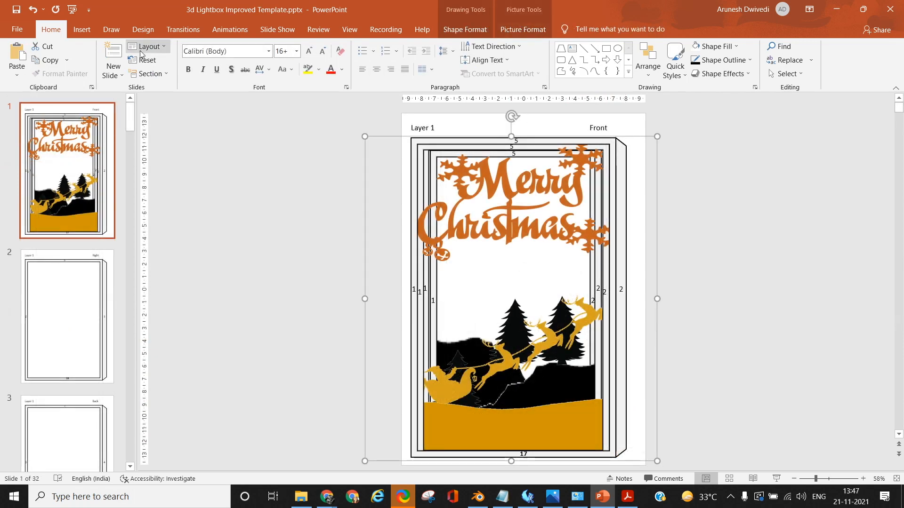
# - Apply No Recolor to each layer picture on slide 1 so all silhouettes show black
pyautogui.click(522, 29)
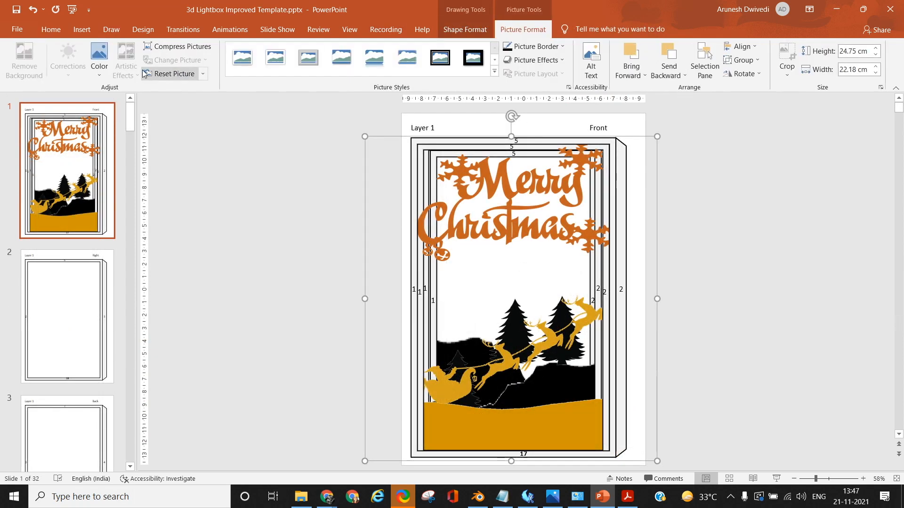
pyautogui.click(98, 57)
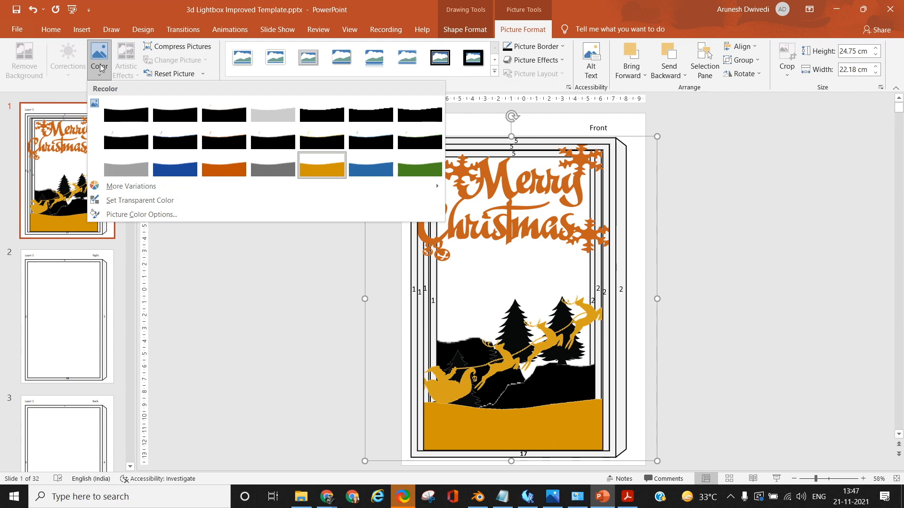
pyautogui.moveTo(612, 150)
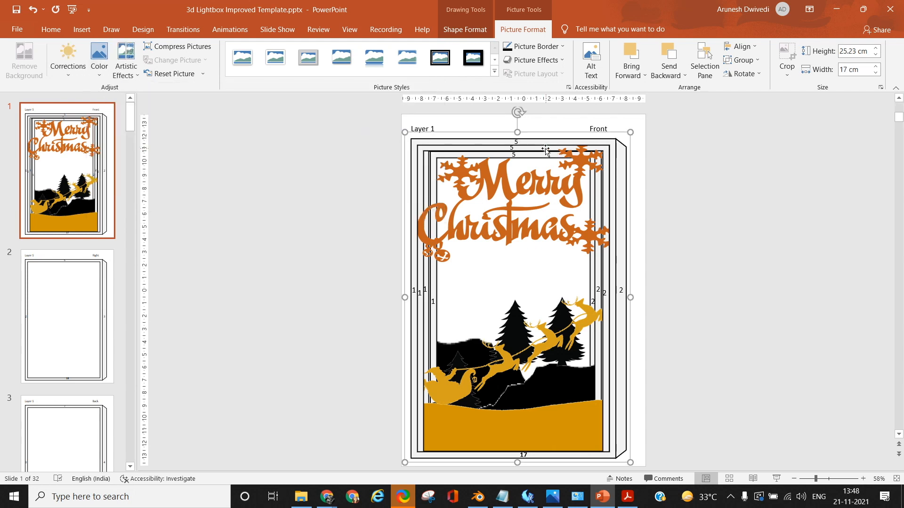
pyautogui.click(99, 57)
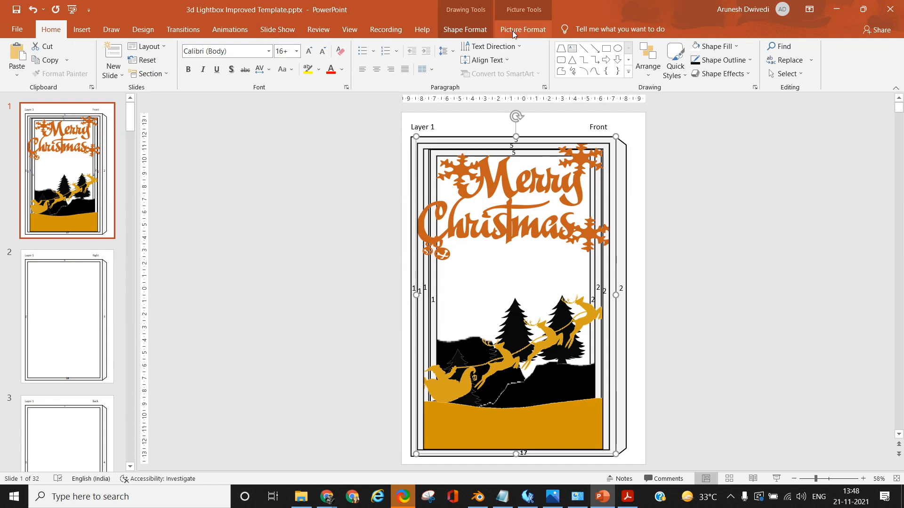
pyautogui.click(100, 58)
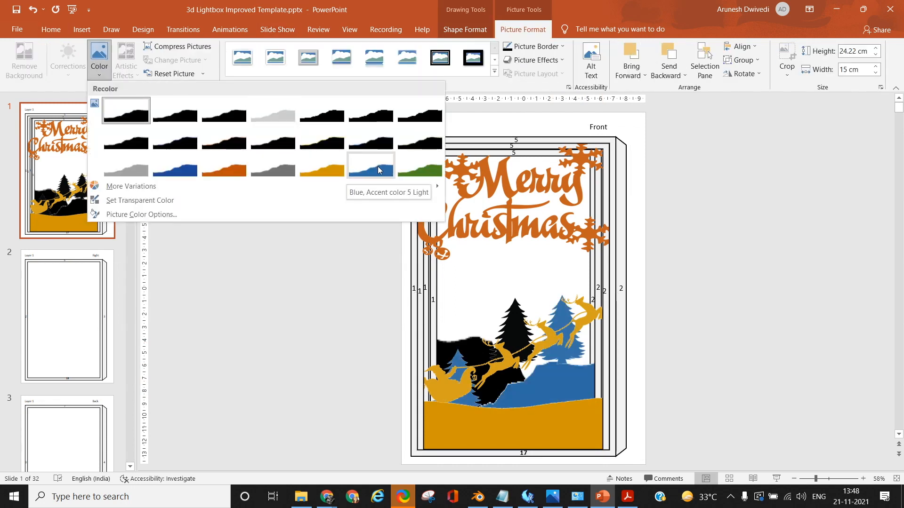
pyautogui.click(719, 271)
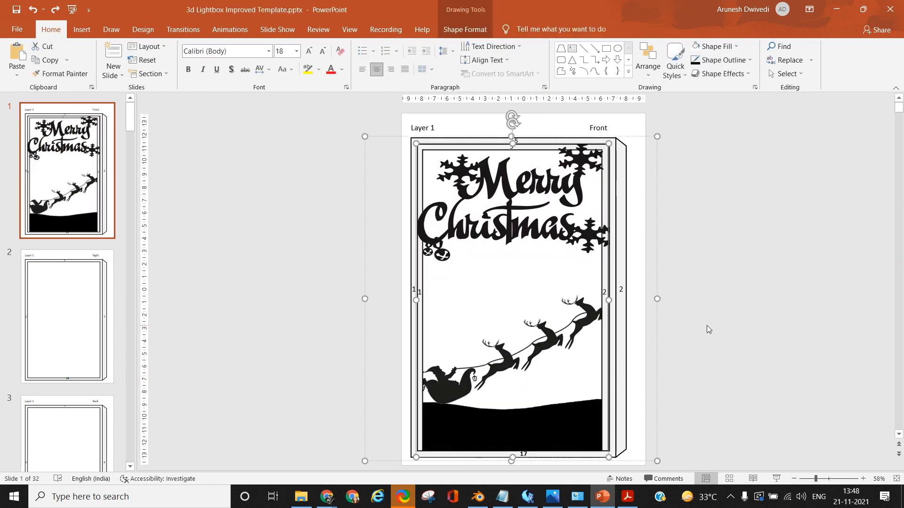
pyautogui.moveTo(715, 328)
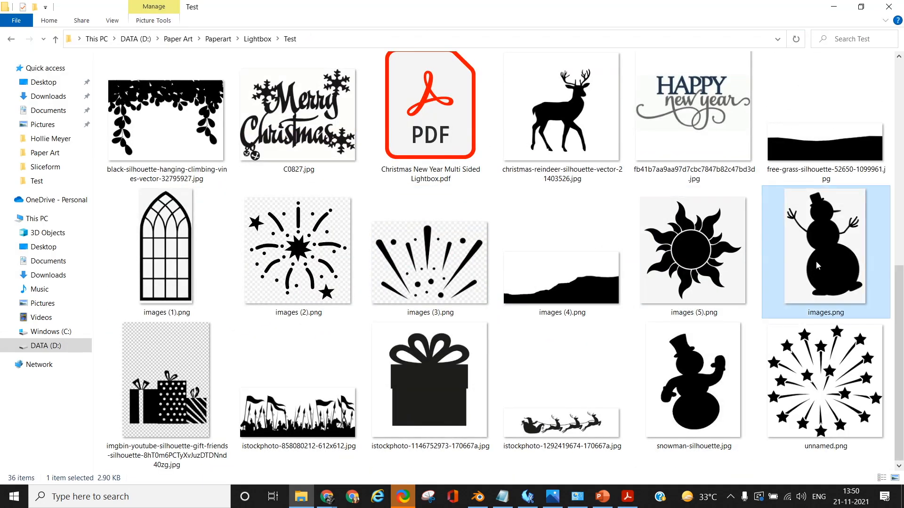
# - Place the snowman silhouettes onto the hills on the Right slides of Layers 2 and 3
pyautogui.click(601, 497)
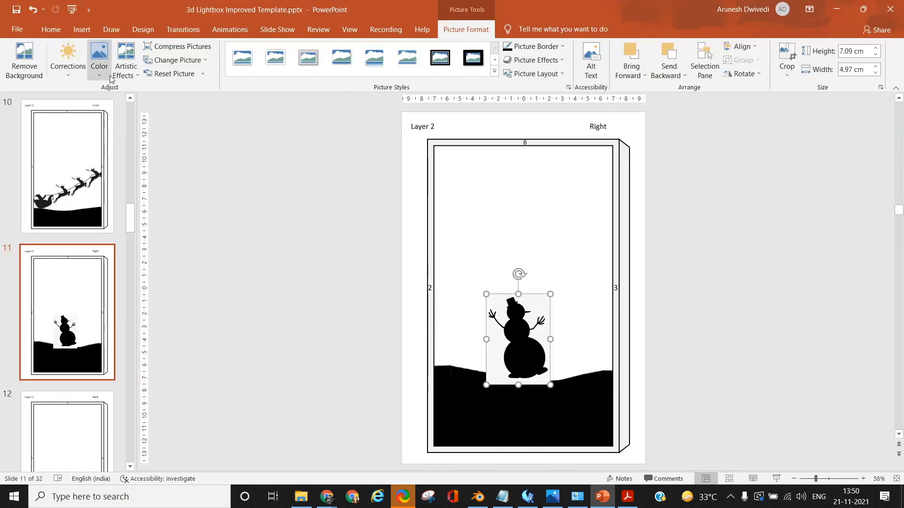
pyautogui.moveTo(517, 339); pyautogui.dragTo(506, 346)
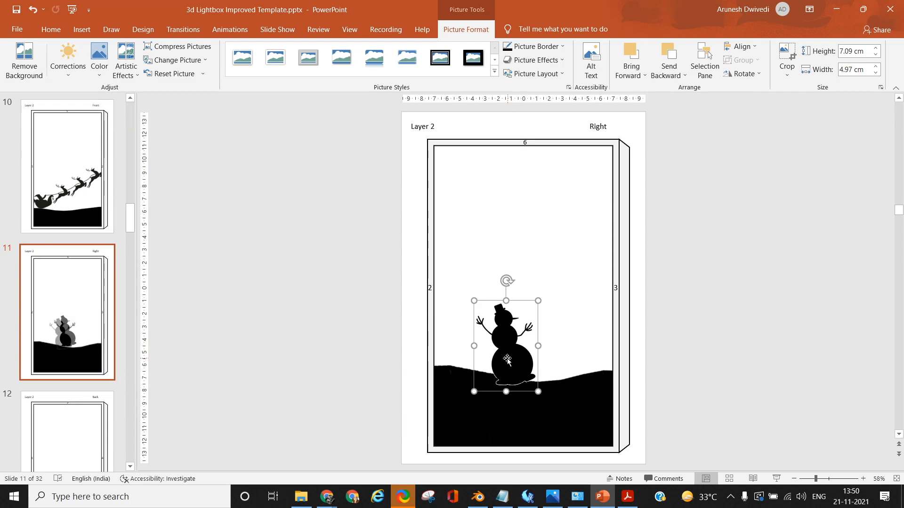
pyautogui.click(100, 57)
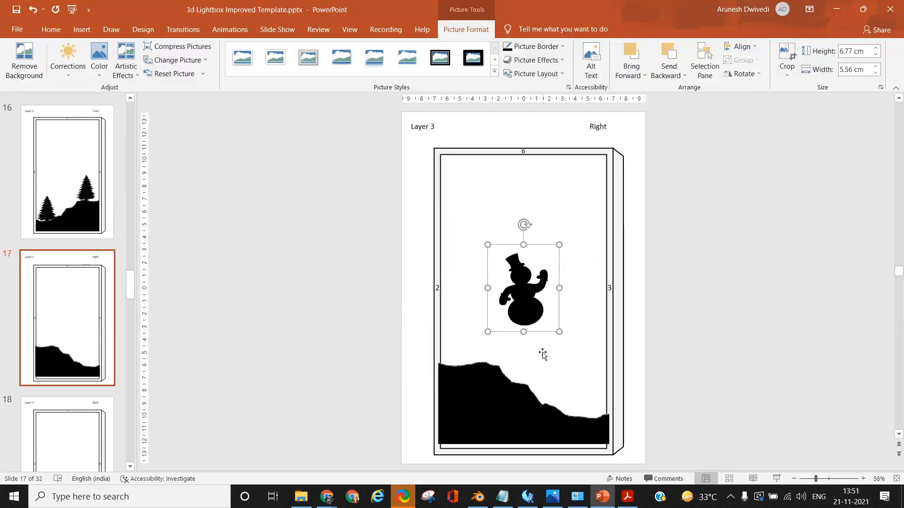
pyautogui.moveTo(523, 288); pyautogui.dragTo(473, 343)
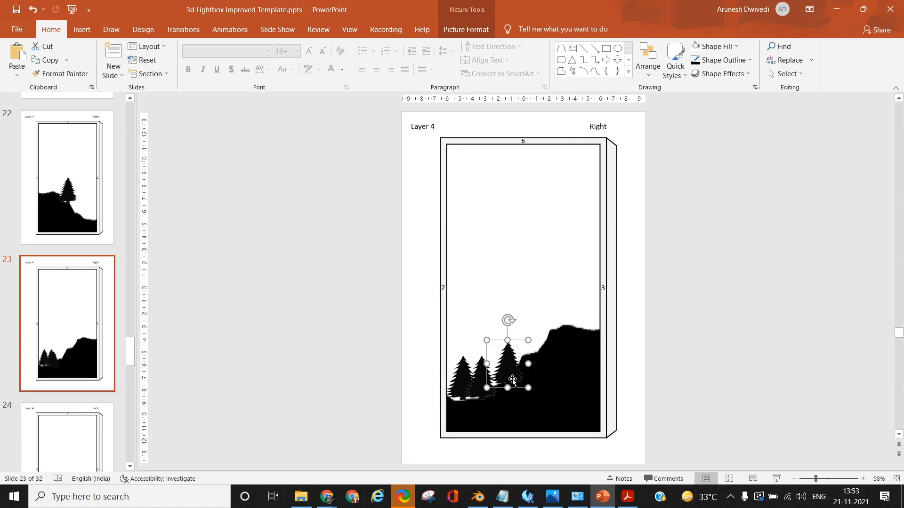
# - Position the small pine tree among the hill trees on Layer 4's Right slide
pyautogui.moveTo(508, 365); pyautogui.dragTo(529, 335)
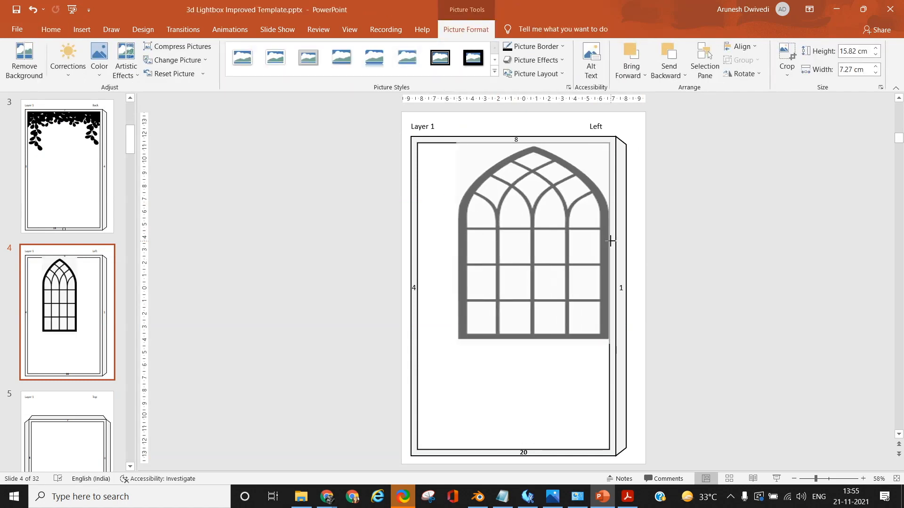
# - Stretch the arched window silhouette to fill Layer 1's Left slide
pyautogui.moveTo(610, 242); pyautogui.dragTo(613, 243)
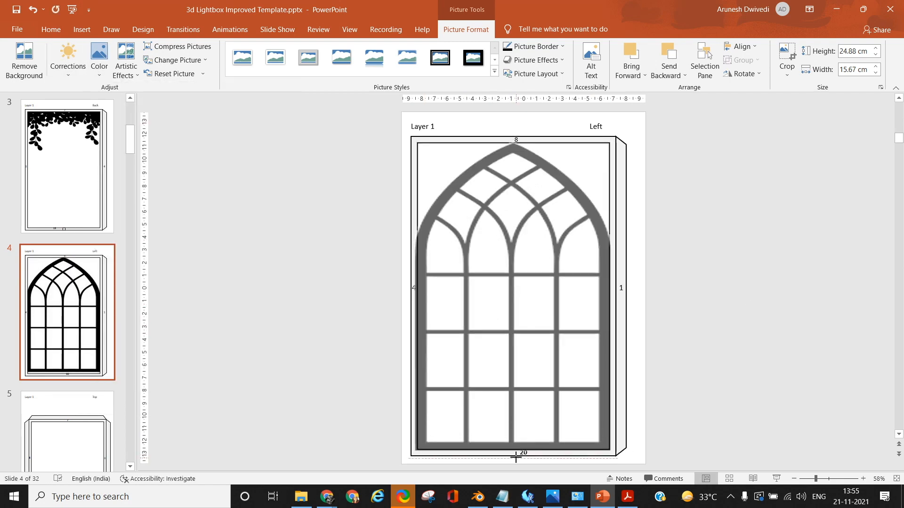
pyautogui.click(67, 55)
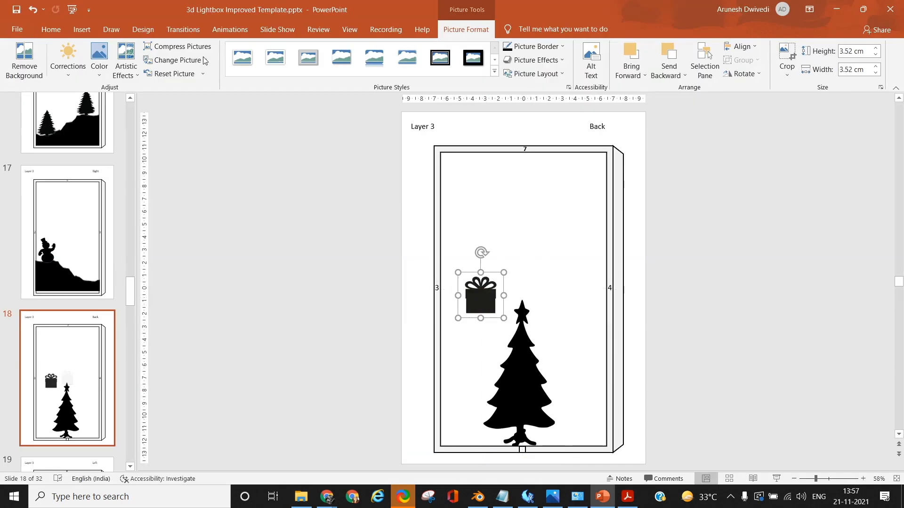
# - Place gift box silhouettes beside the tree on the Back slides of Layers 3 and 4
pyautogui.moveTo(479, 295); pyautogui.dragTo(476, 424)
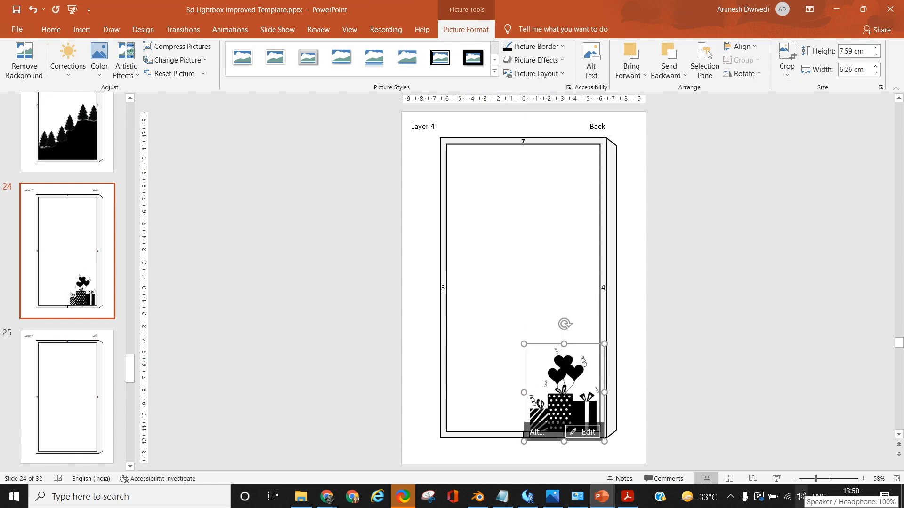
pyautogui.click(466, 405)
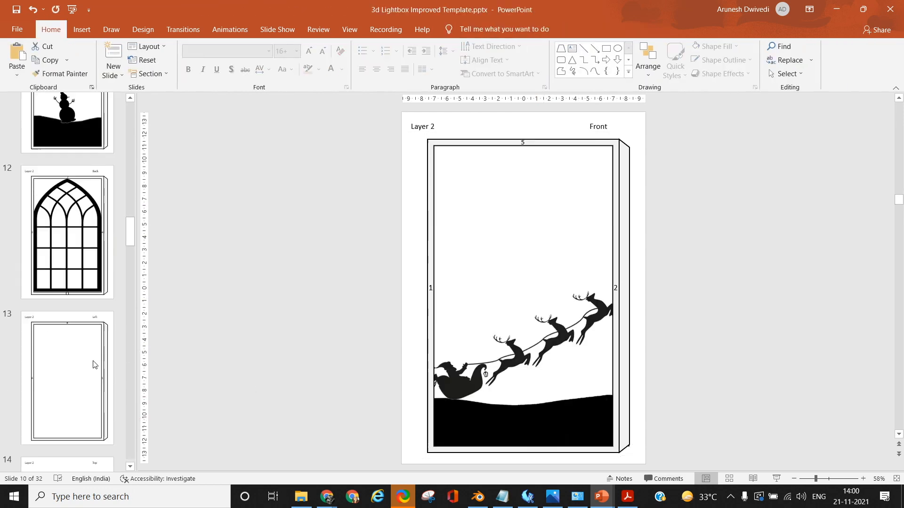
# - Add the curly-antlered reindeer above the hill on slide 13, then return to the image folder
pyautogui.click(303, 497)
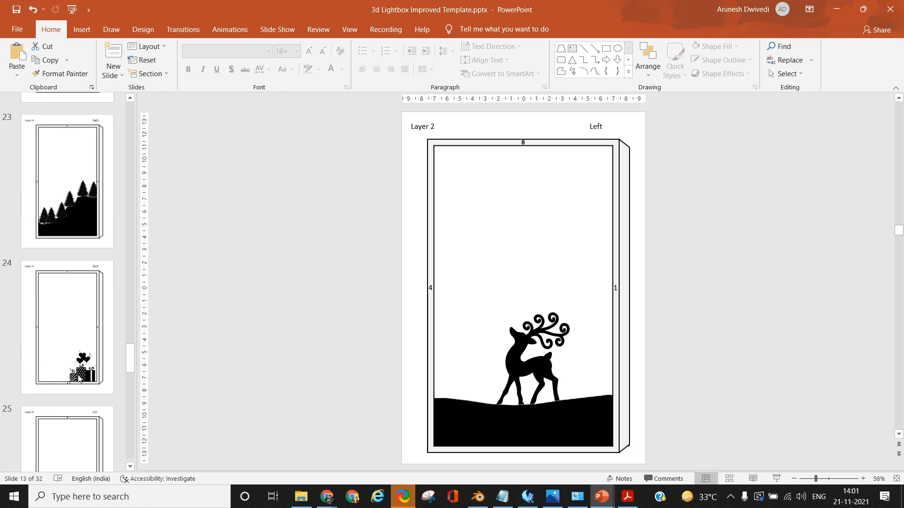
pyautogui.click(68, 385)
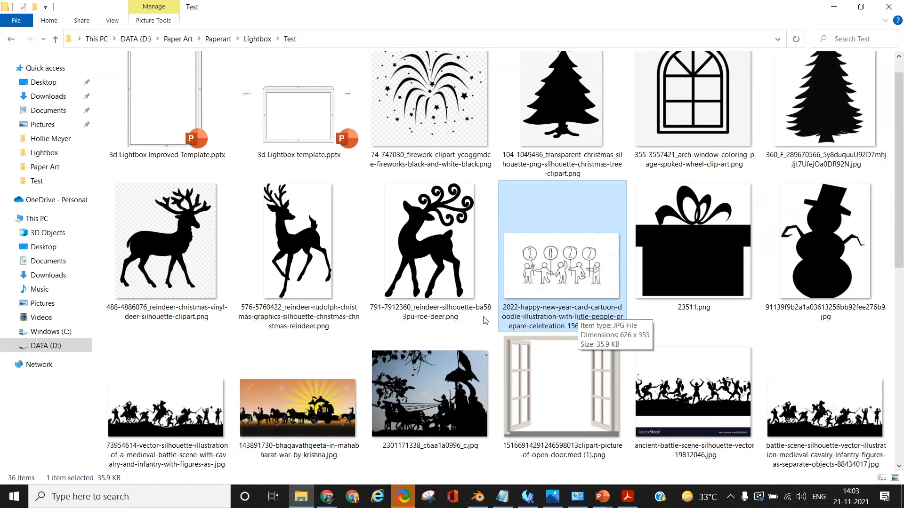
# - Enlarge the Happy New Year lettering across the top of slide 14
pyautogui.scroll(-3)
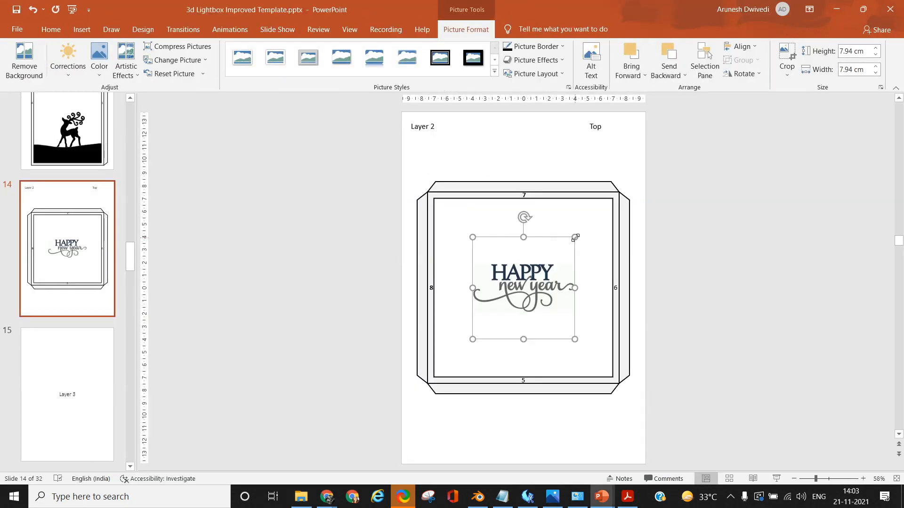
pyautogui.moveTo(574, 238); pyautogui.dragTo(436, 352)
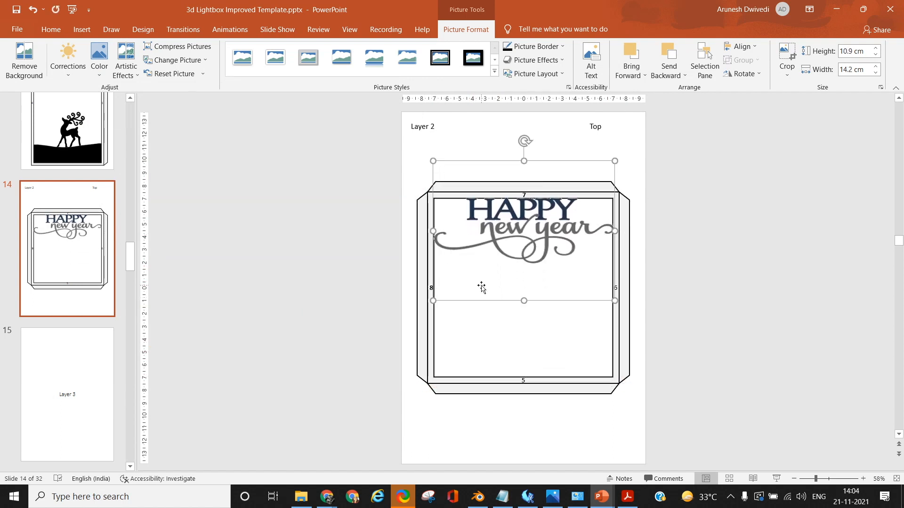
pyautogui.moveTo(523, 300); pyautogui.dragTo(524, 306)
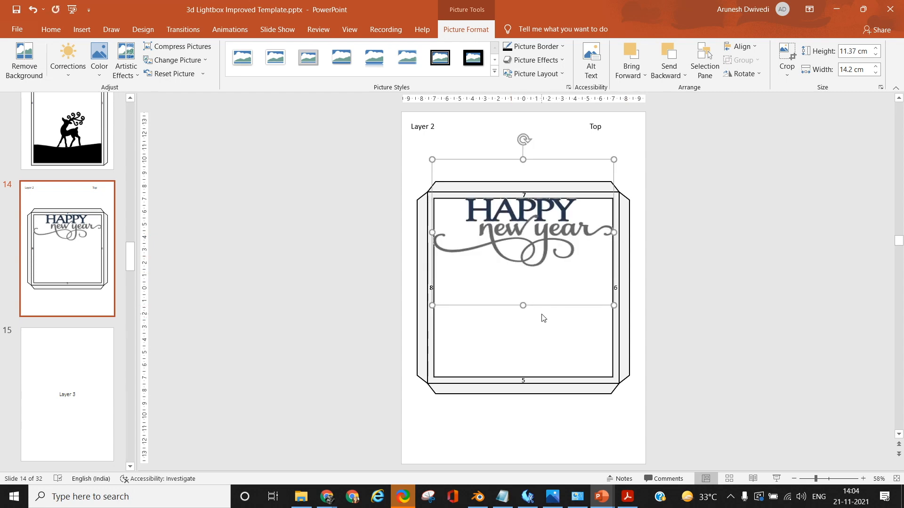
# - Add two fireworks bursts on slide 26, Layer 4's Top face
pyautogui.click(302, 497)
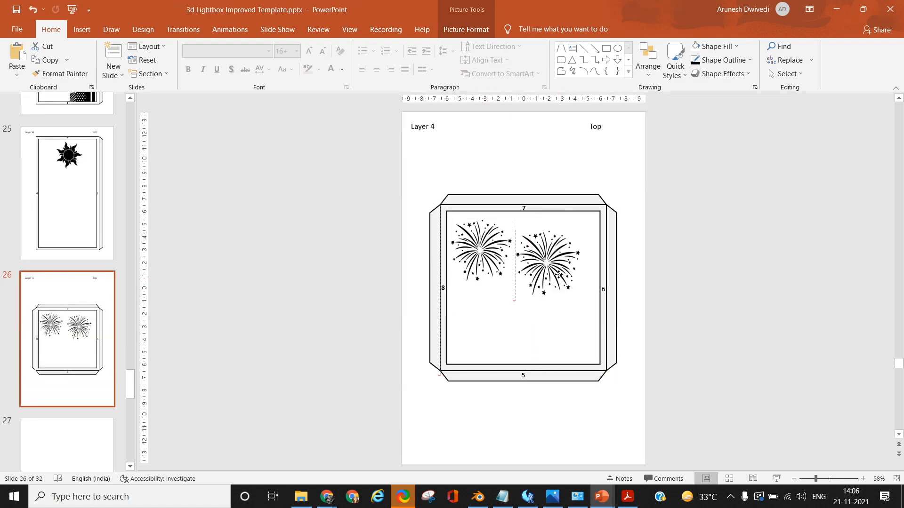
pyautogui.click(556, 260)
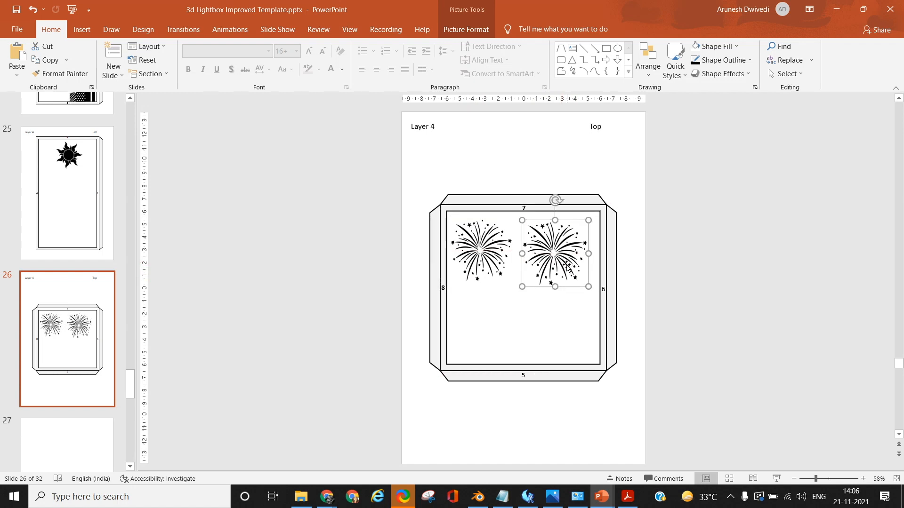